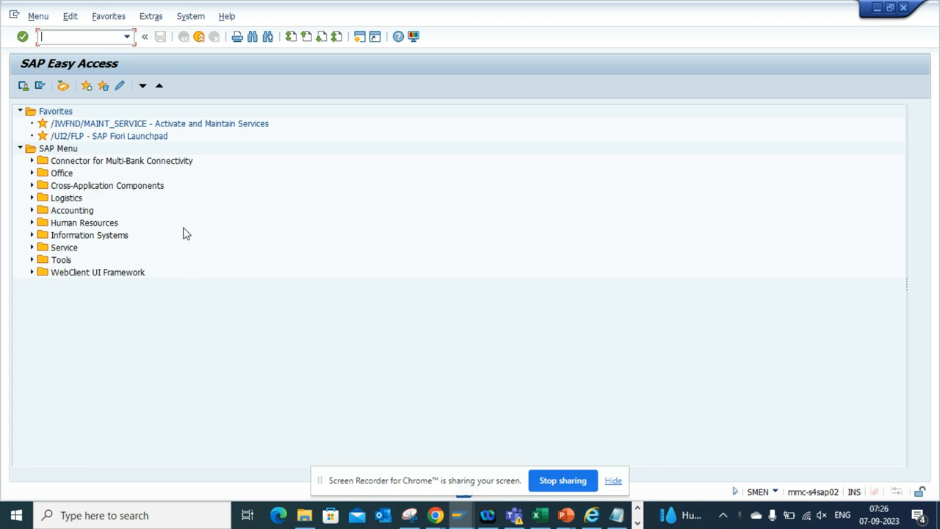
# Enter transaction MB00 in the command field to reach the Inventory Management menu.
pyautogui.write('mb')
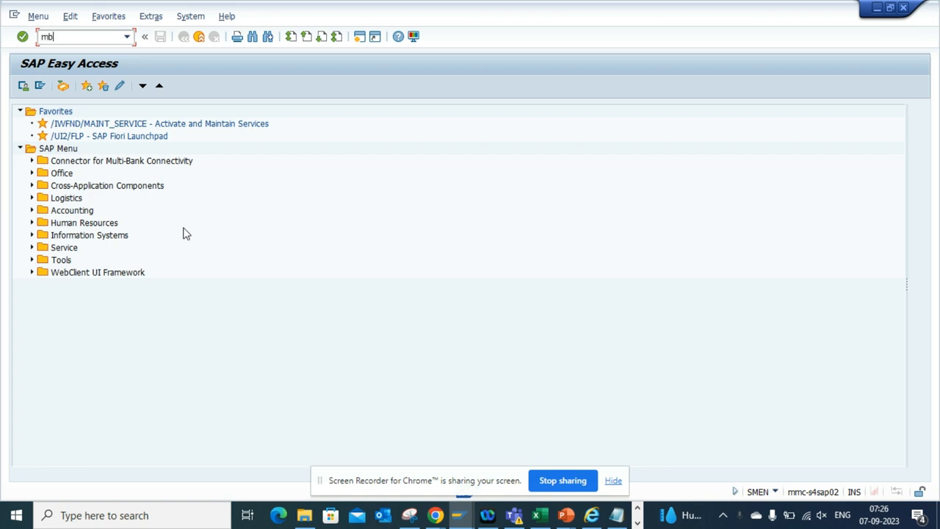
pyautogui.write('00')
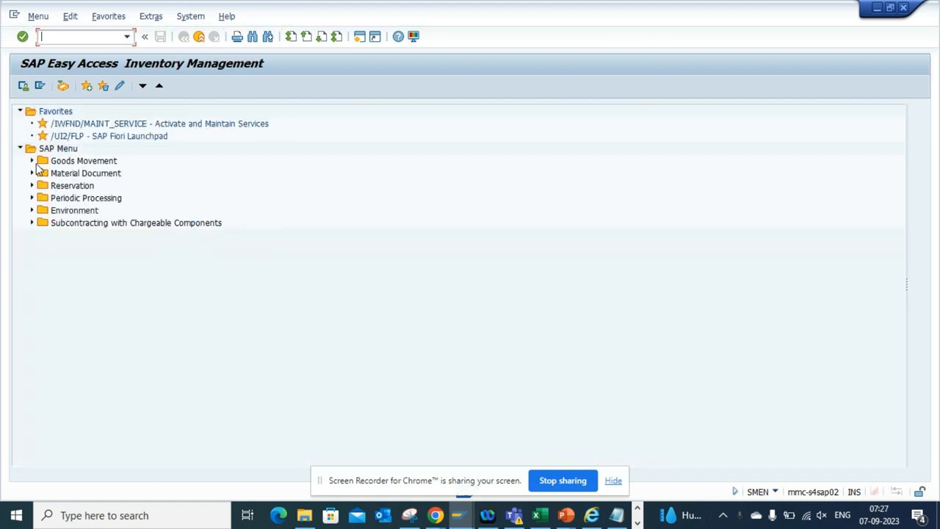
# Expand the Goods Movement, Material Document and Reservation folders in the menu tree.
pyautogui.click(32, 160)
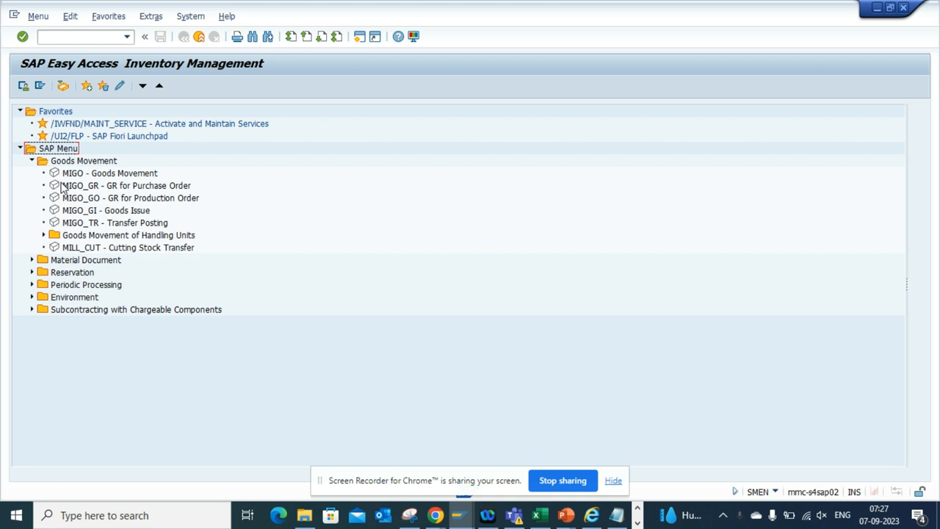
pyautogui.click(32, 260)
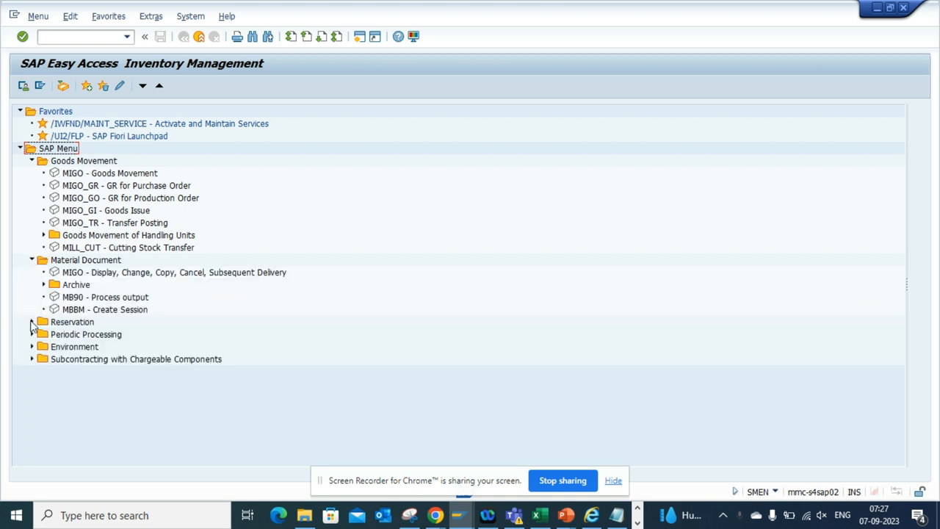
pyautogui.click(32, 322)
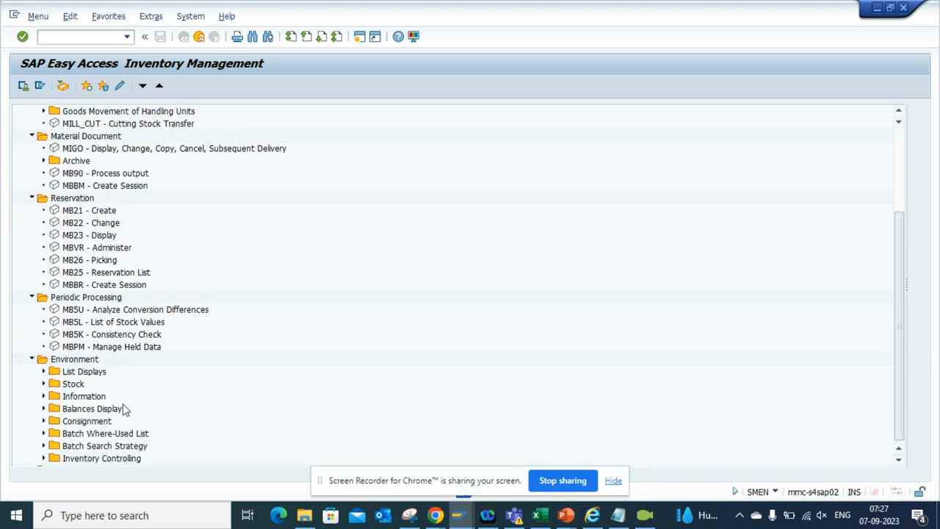
pyautogui.moveTo(43, 402)
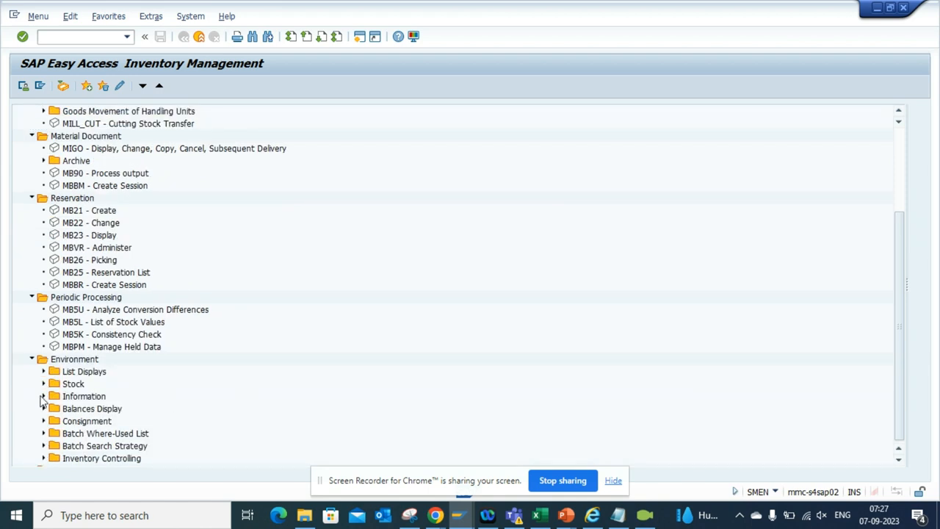
# Expand Balances Display under Environment to show MB5S - List of GR/IR Balances.
pyautogui.click(44, 409)
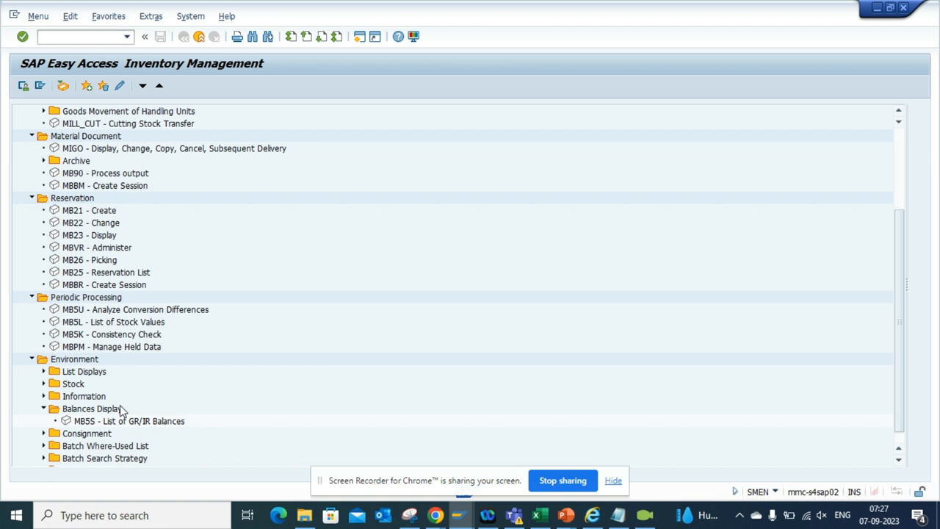
pyautogui.moveTo(437, 469)
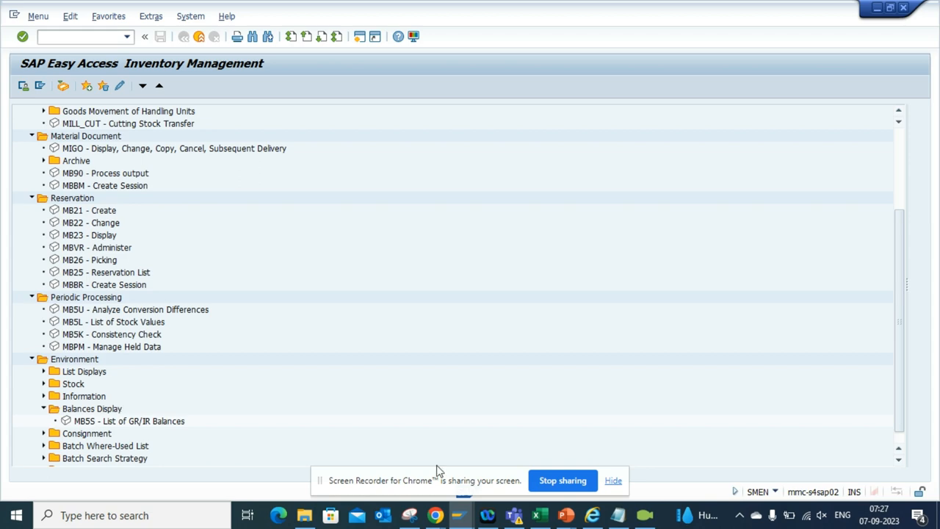